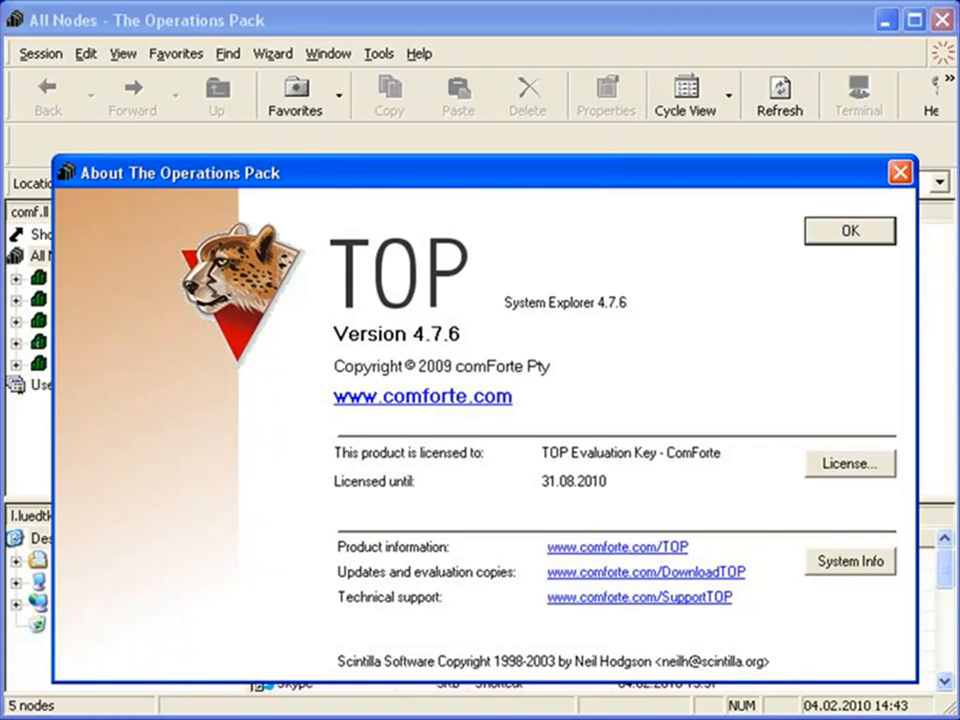
Close the product information window to reach the mymacs macro file.
left_click(849, 231)
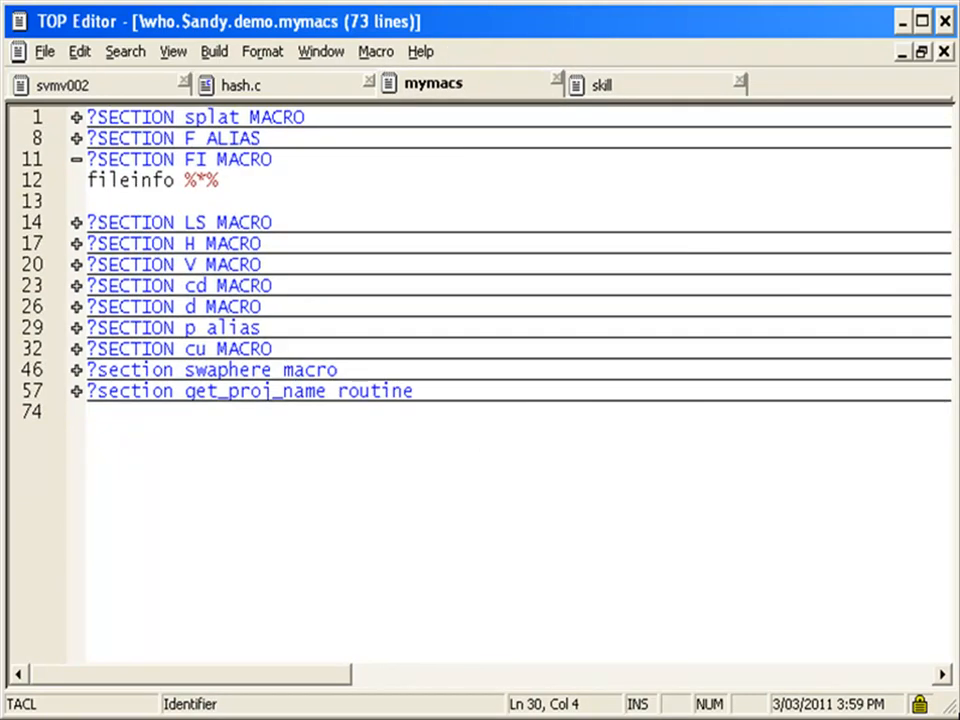
Open the Search menu to start a replace on the rhymes file.
left_click(63, 84)
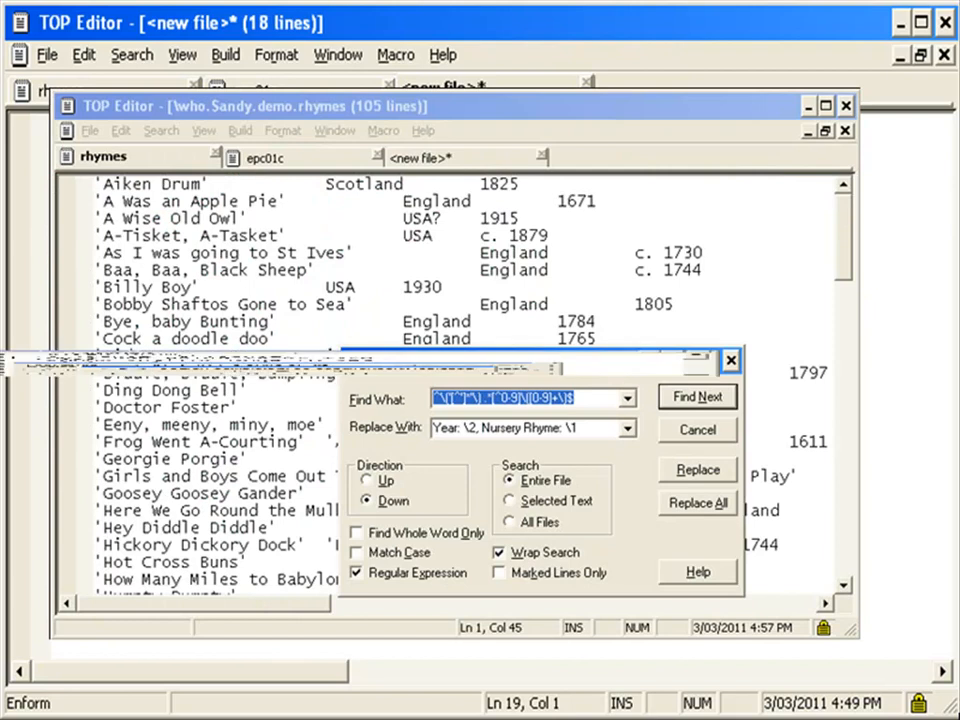
Compare skillbad (File 1) with skill (File 2), launching ExamDiff Pro.
left_click(697, 502)
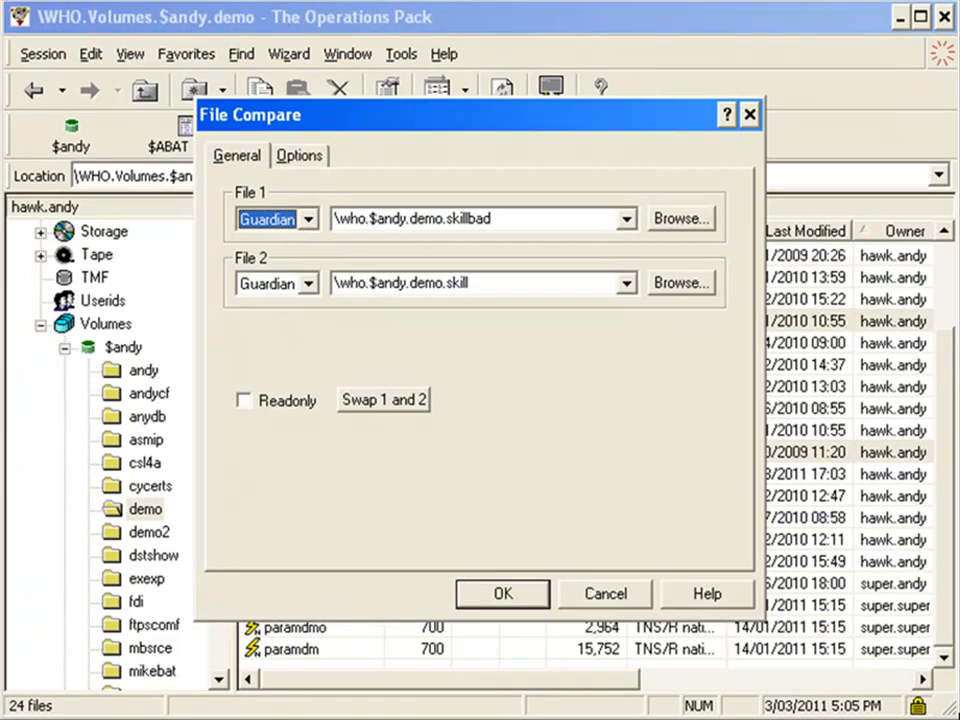
left_click(503, 593)
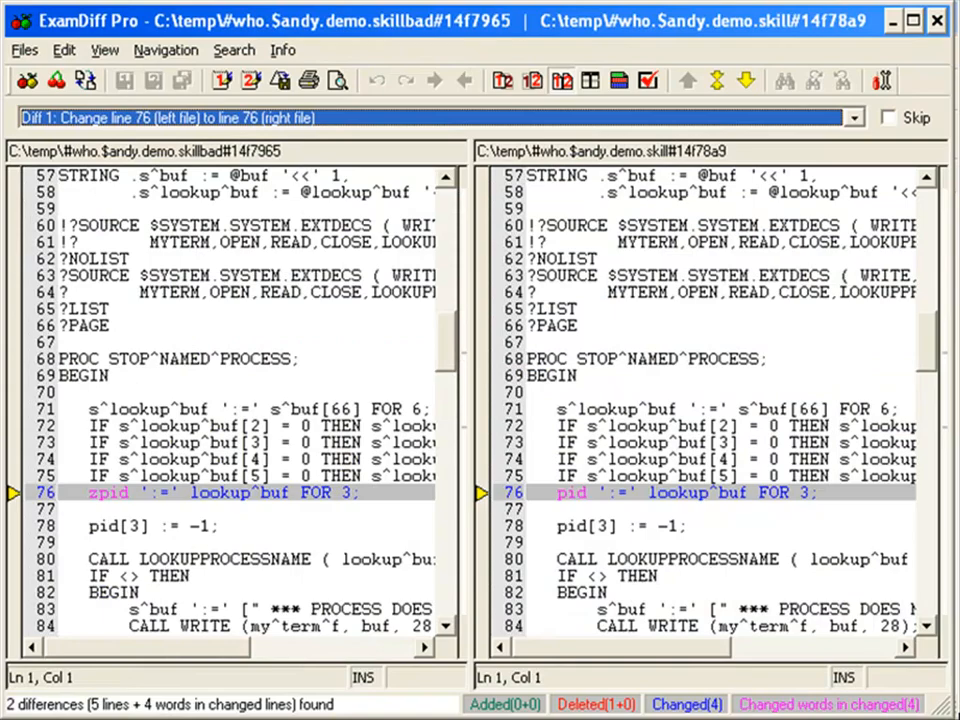